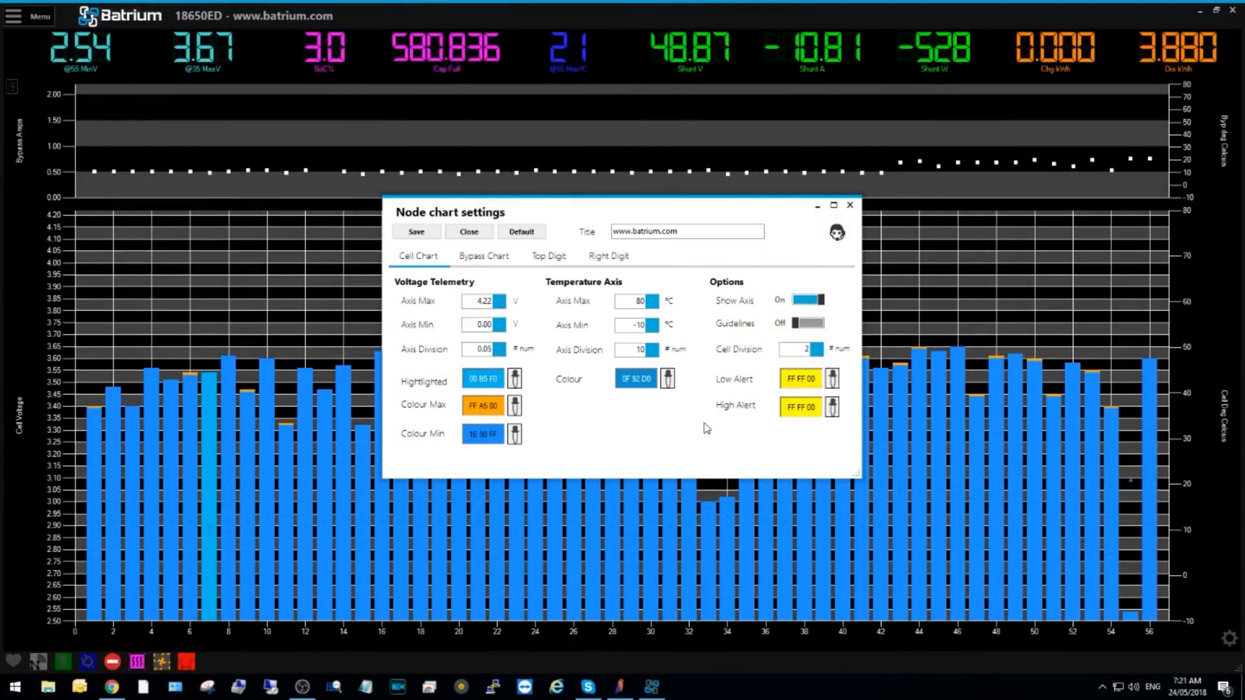
Save the cell voltage axis range of 0.00 to 4.22 V
{"action": "left_click", "coordinate": [415, 230]}
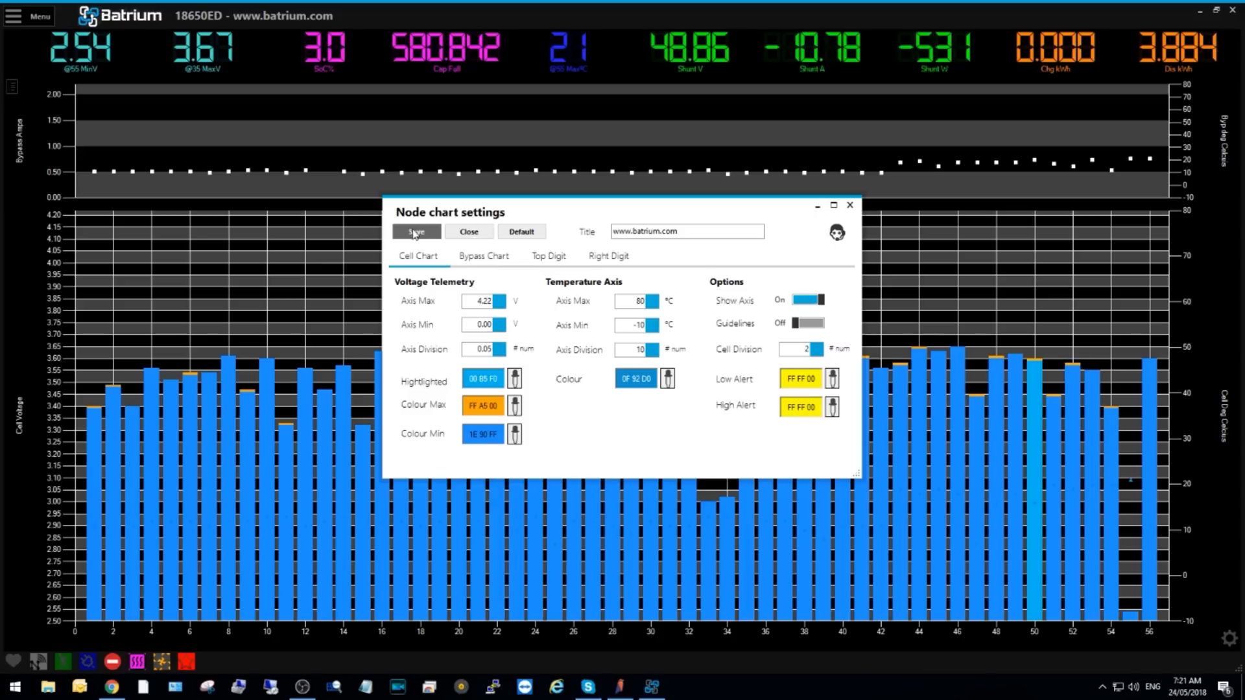
Close the Node chart settings to show the cell chart spanning 0 to 4.2 V
{"action": "left_click", "coordinate": [414, 231]}
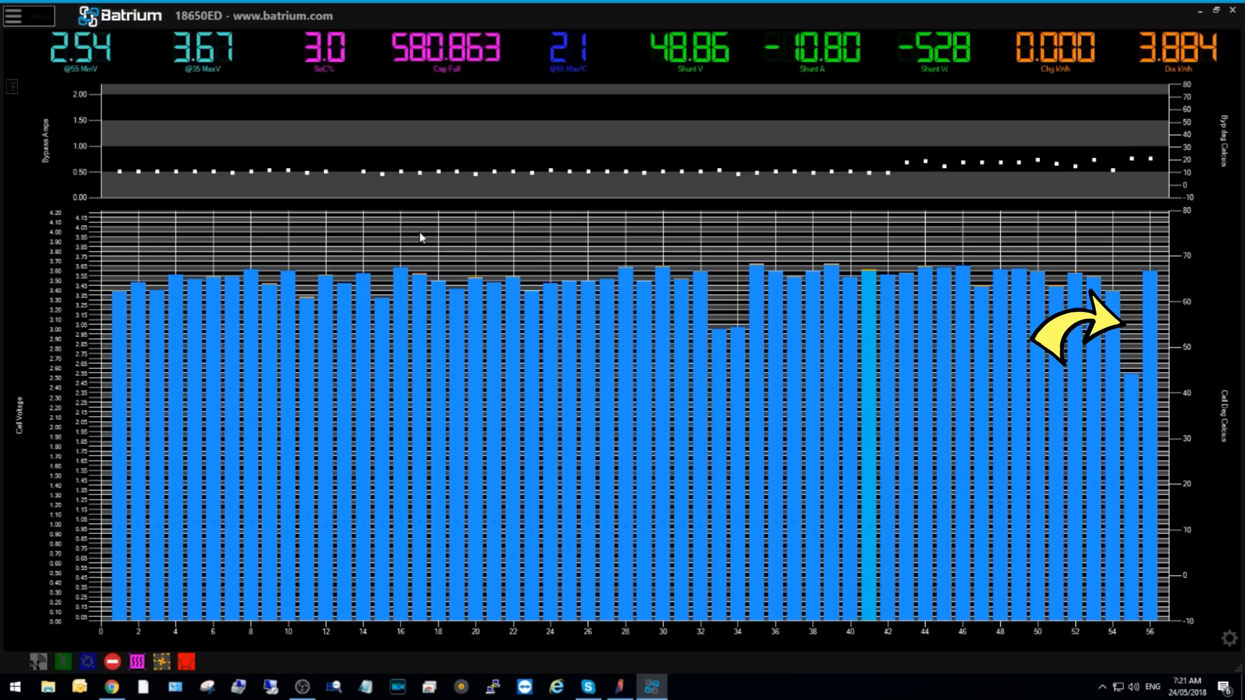